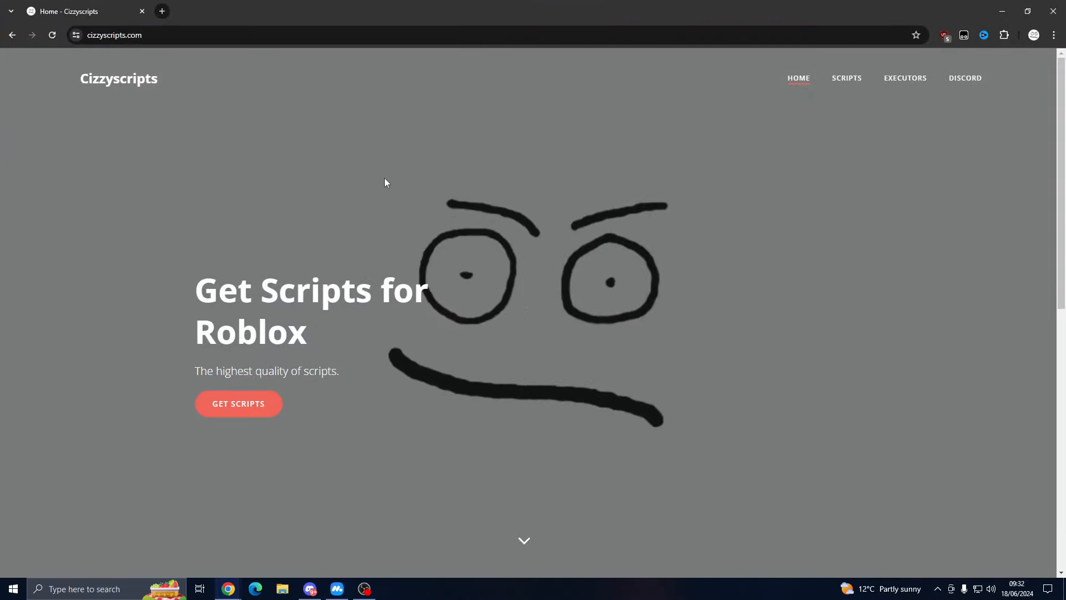
mouse_move(388, 180)
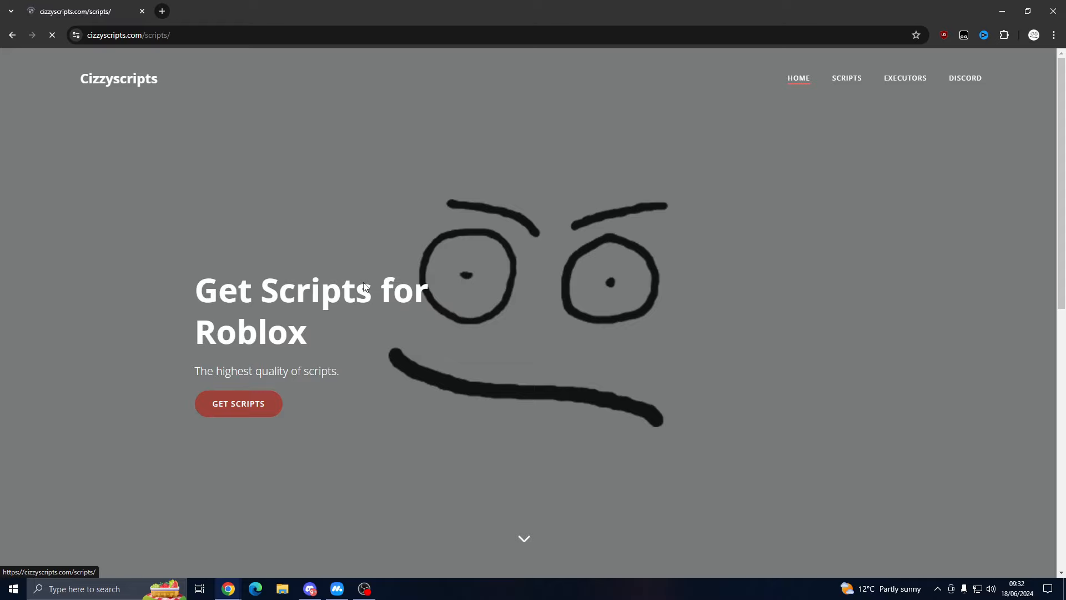
Step: Show the Football RNG script page with its feature list and Get Script button
left_click(846, 77)
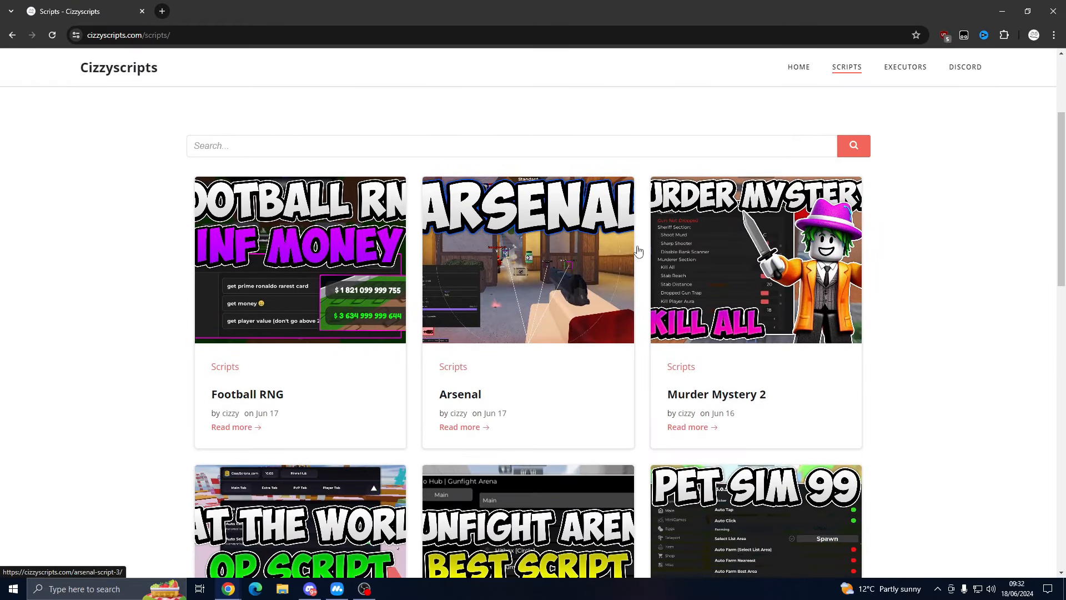
left_click(299, 260)
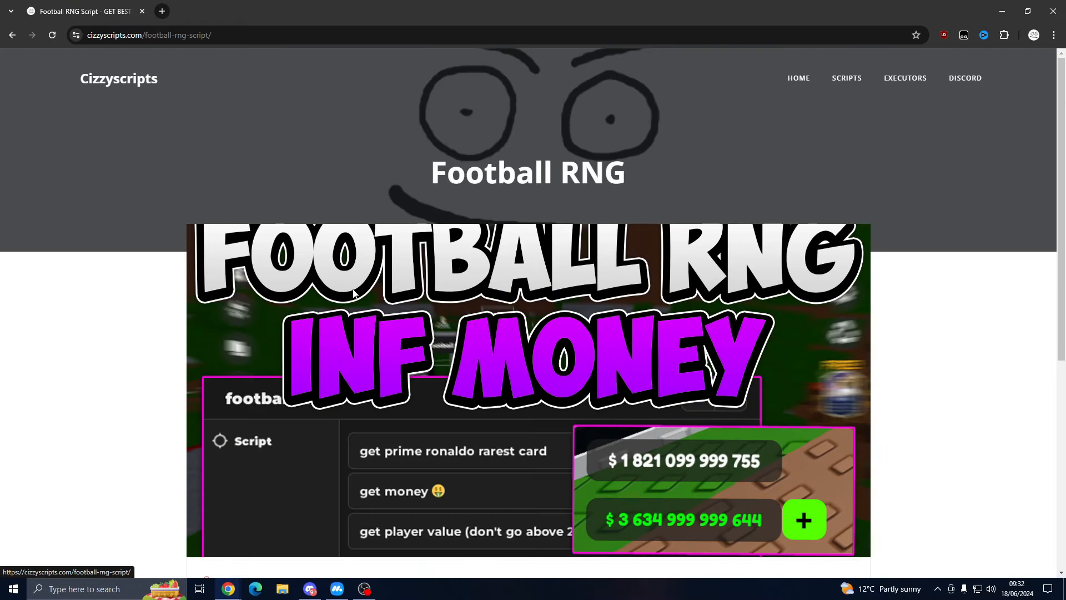
scroll("down", 3)
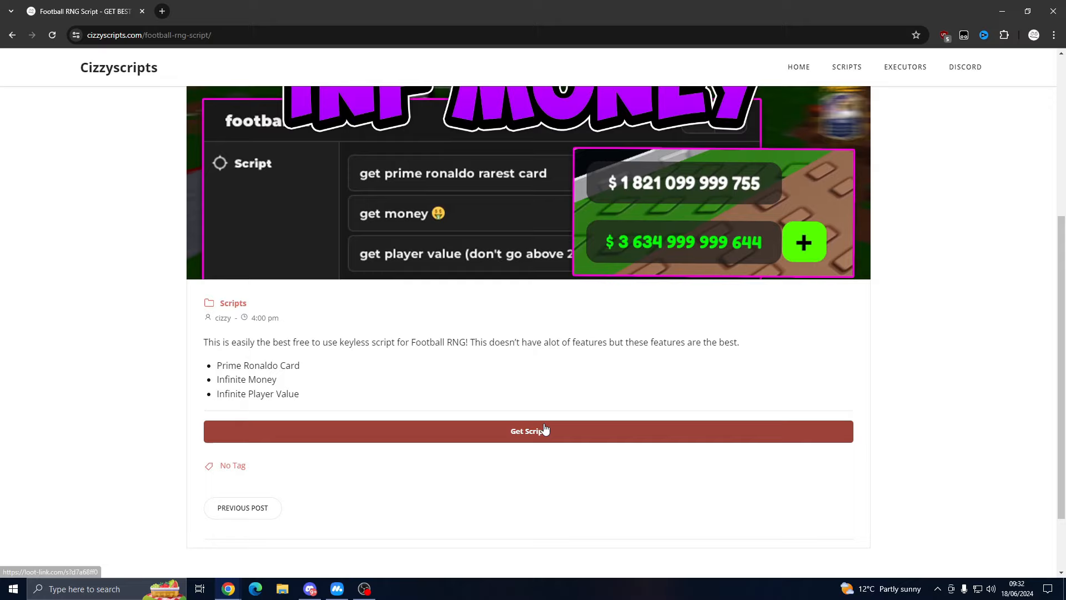
mouse_move(543, 425)
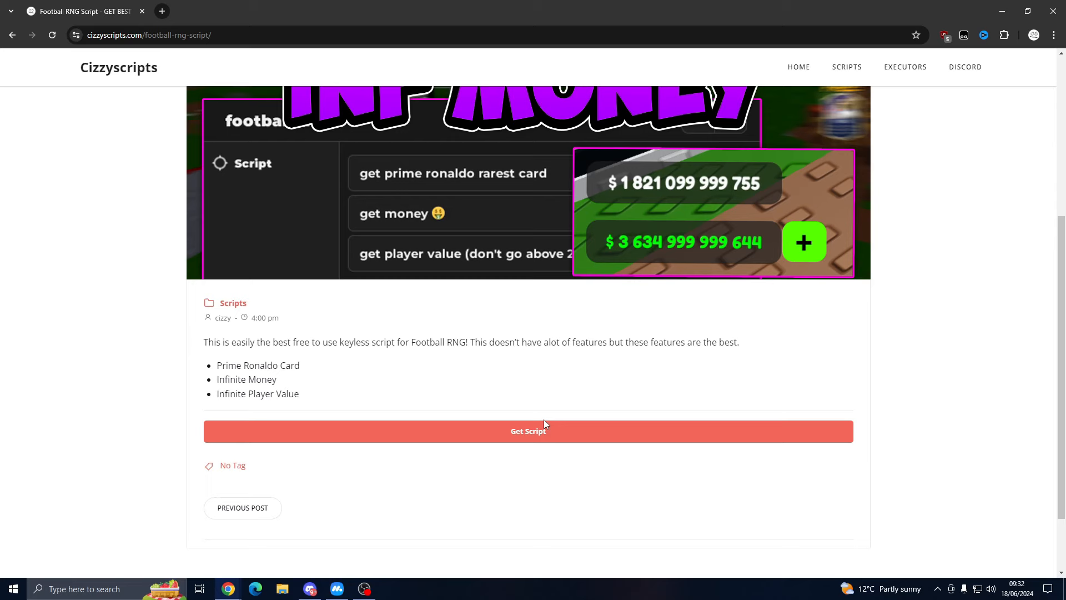
mouse_move(347, 540)
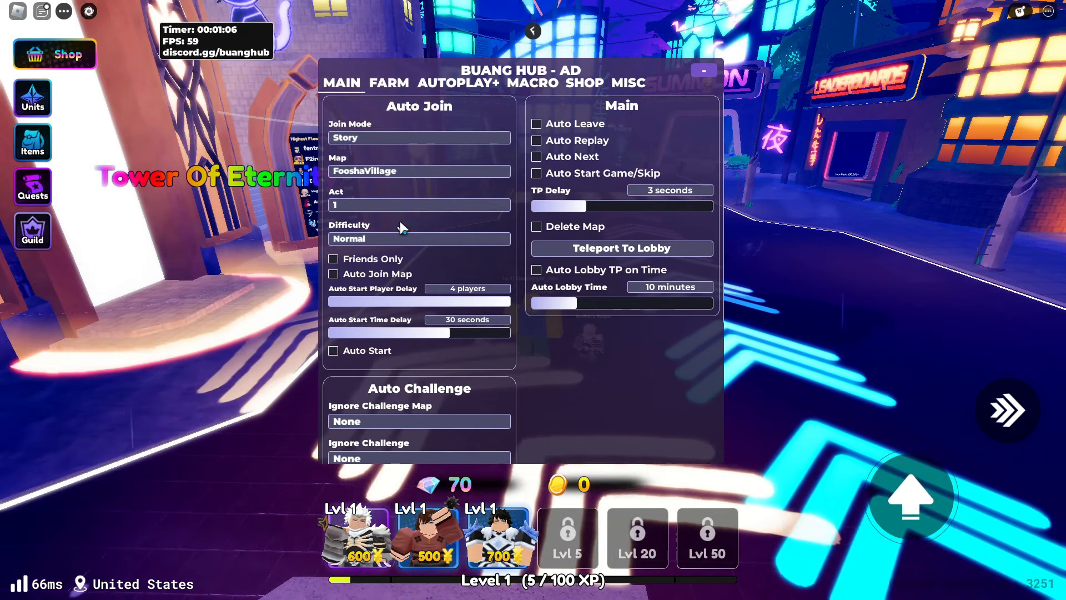
Step: Keep Story join mode with Friends Only, zero delays, Auto Replay and Auto Start Game/Skip
left_click(418, 137)
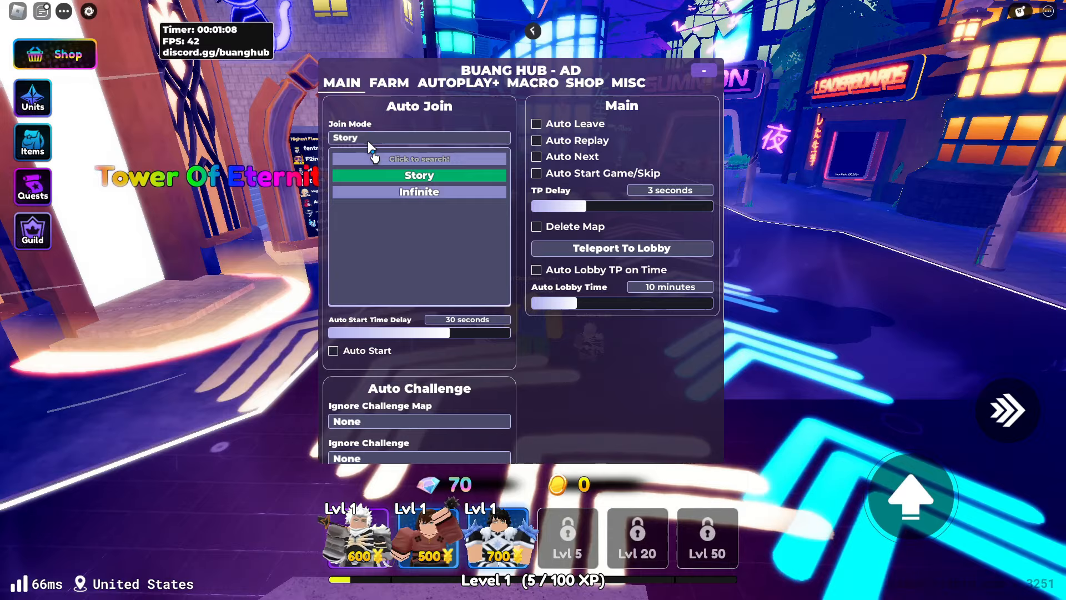
left_click(418, 174)
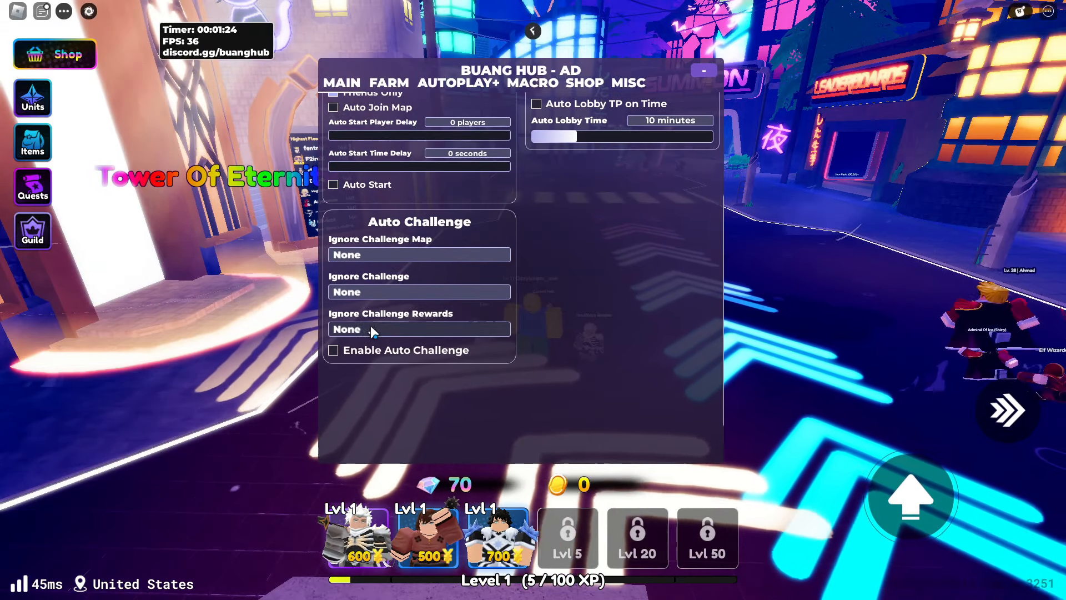
left_click(419, 254)
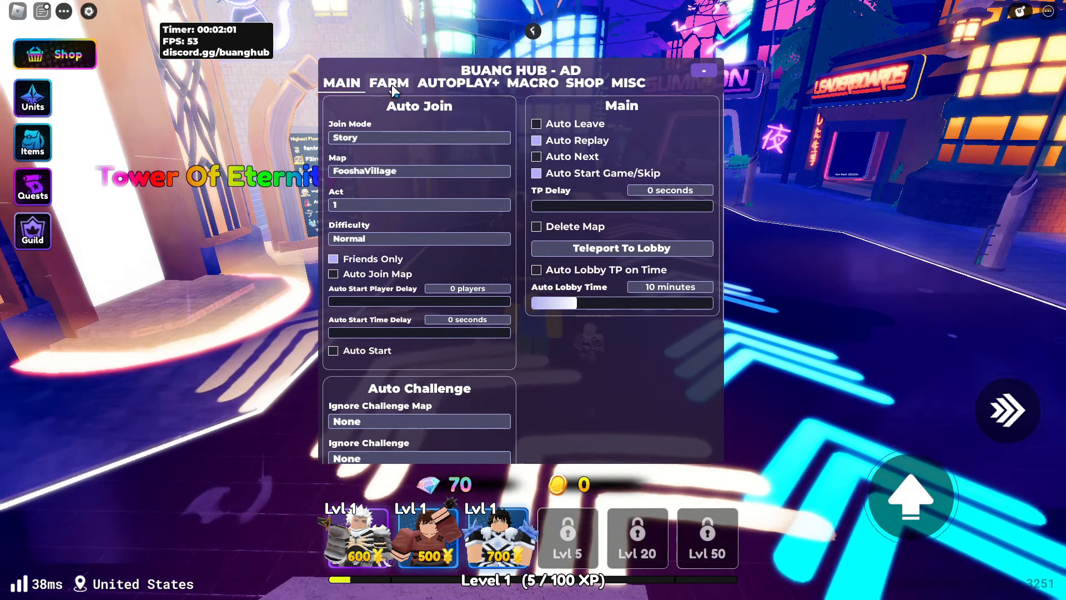
Step: Browse the Farm and Autoplay+ pages, ending on the Shop auto-summon settings
left_click(389, 82)
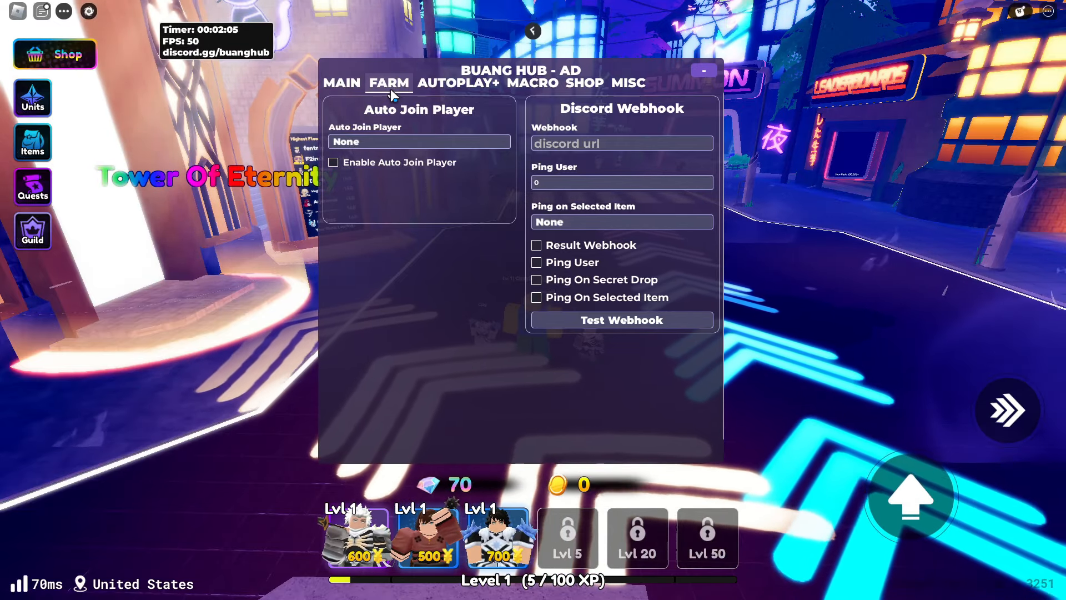
left_click(458, 82)
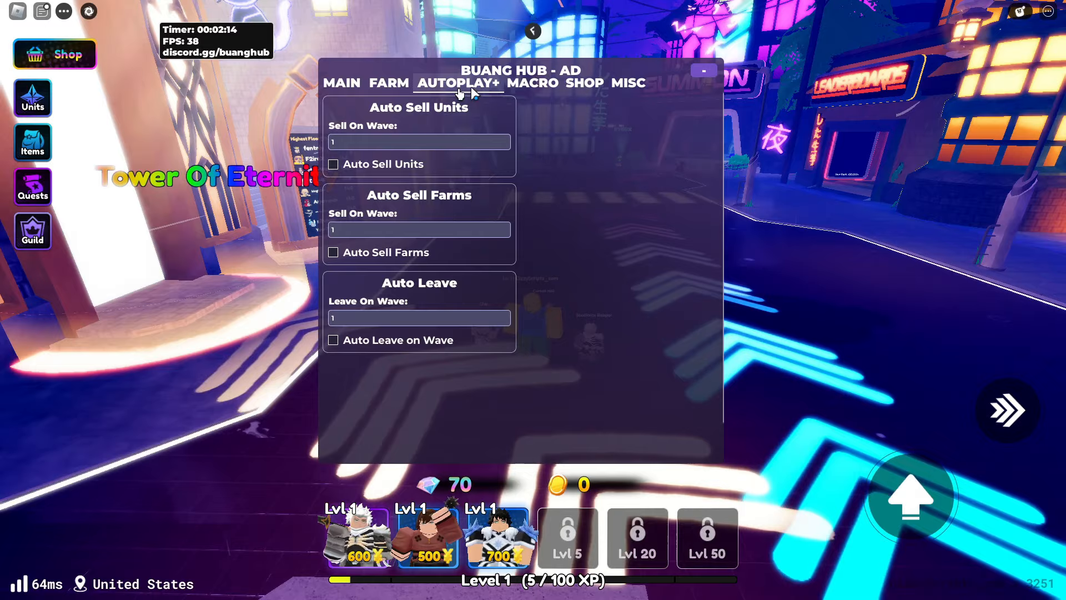
left_click(583, 82)
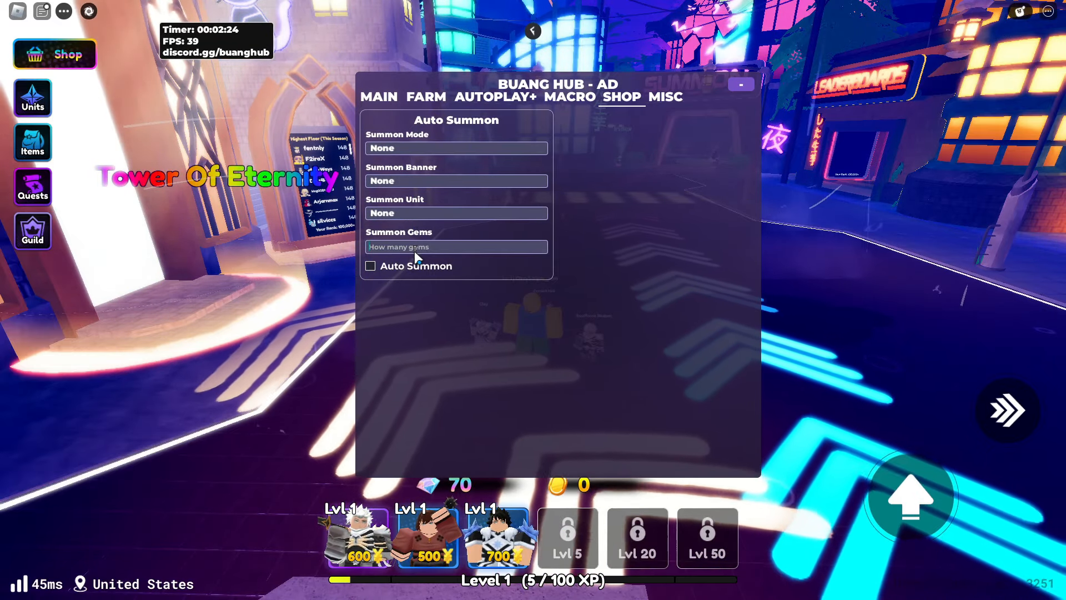
Step: Set Summon Gems to 70 and show the Misc page with macro import features
type("70")
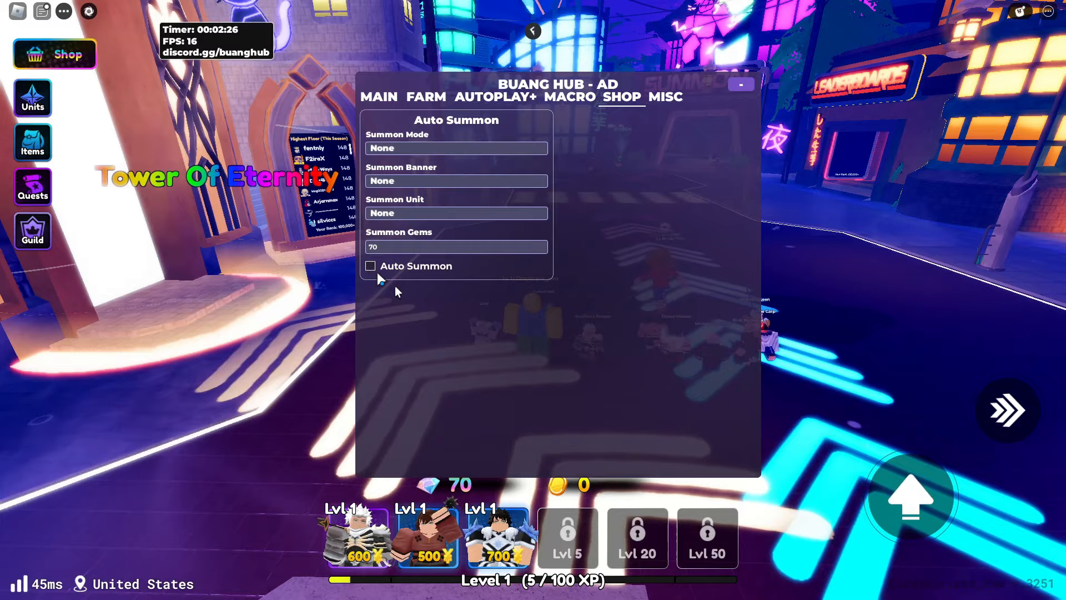
left_click(379, 96)
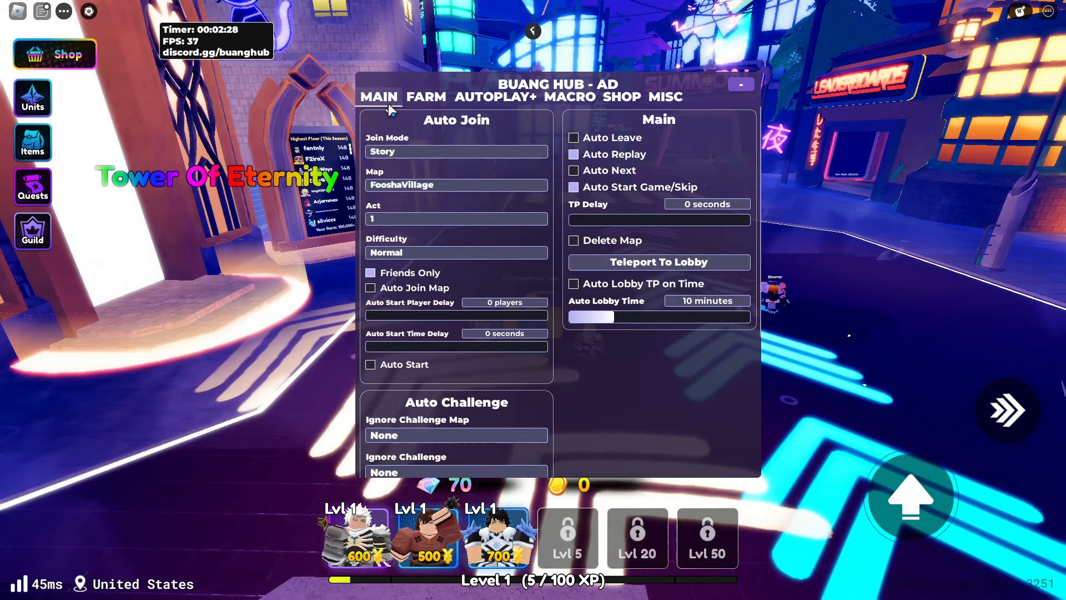
left_click(622, 97)
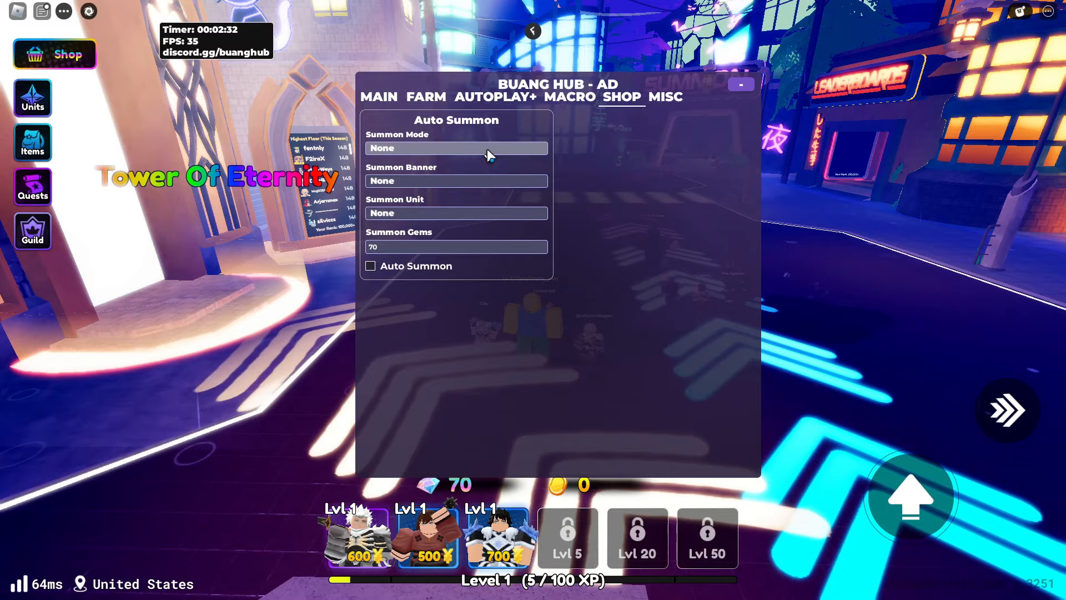
left_click(665, 96)
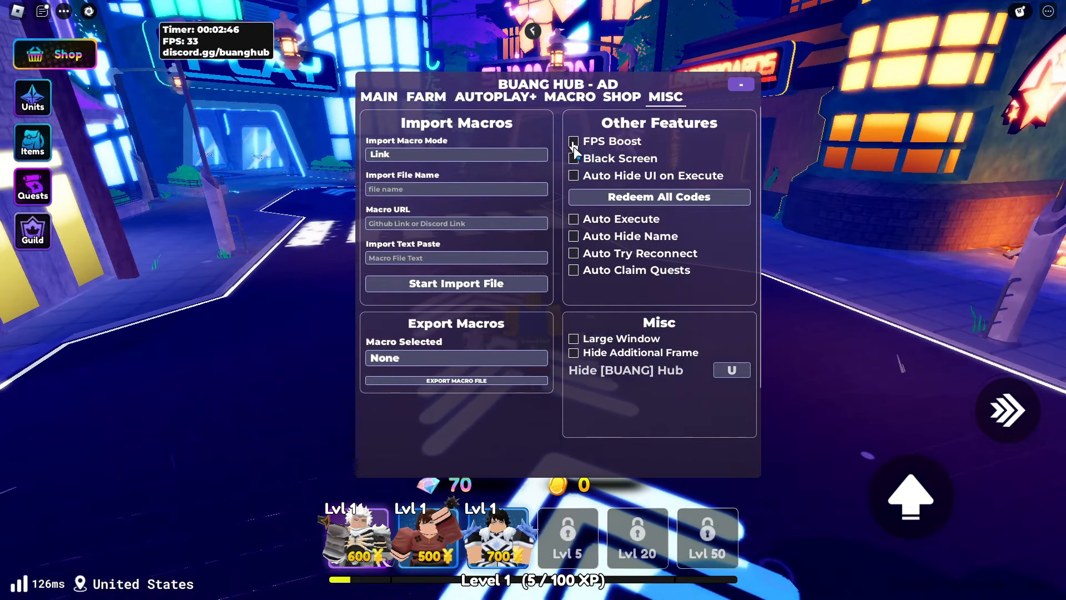
Step: Enable Auto Execute, Auto Hide Name, Auto Try Reconnect, Auto Claim Quests and Hide Additional Frame
left_click(574, 141)
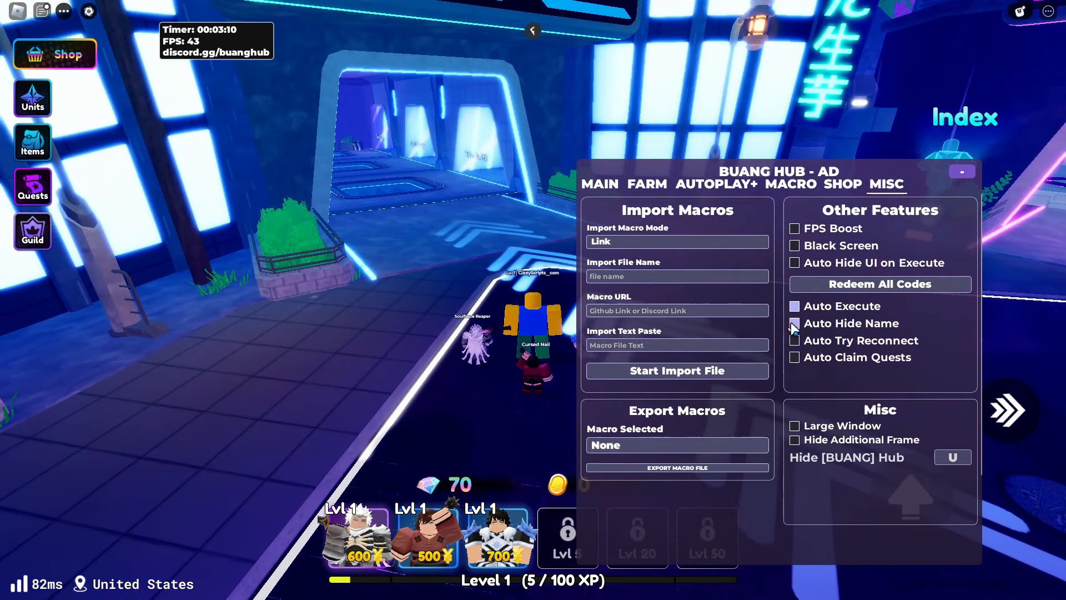
left_click(795, 324)
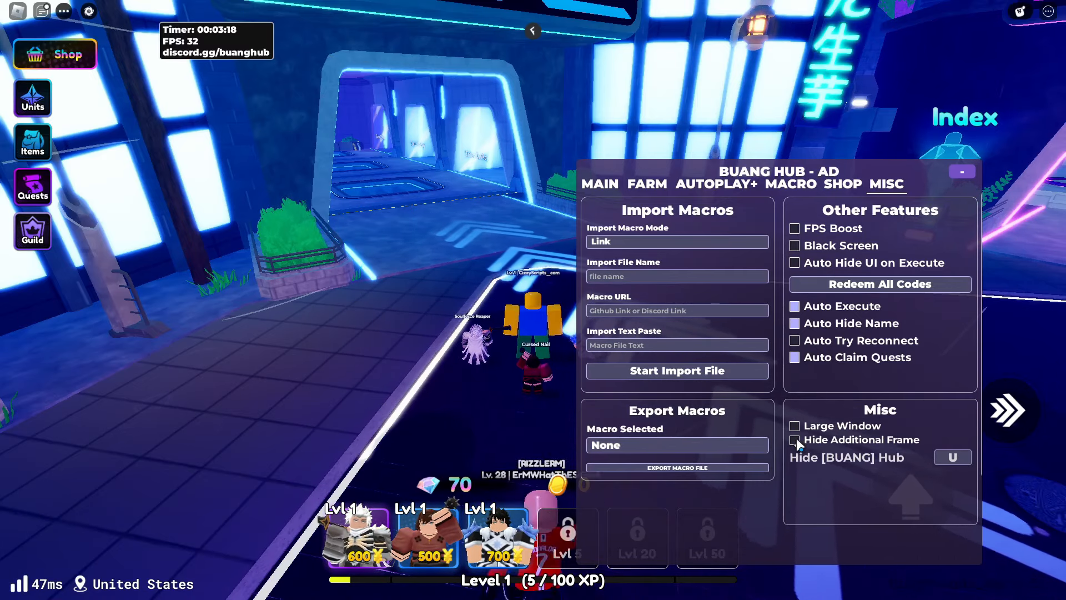
left_click(795, 440)
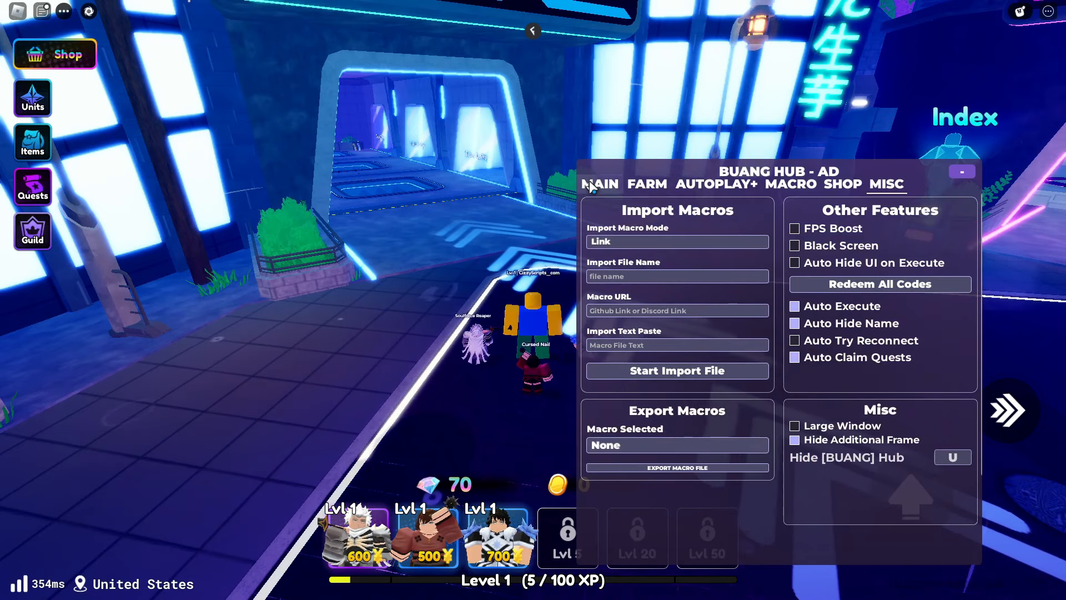
left_click(599, 183)
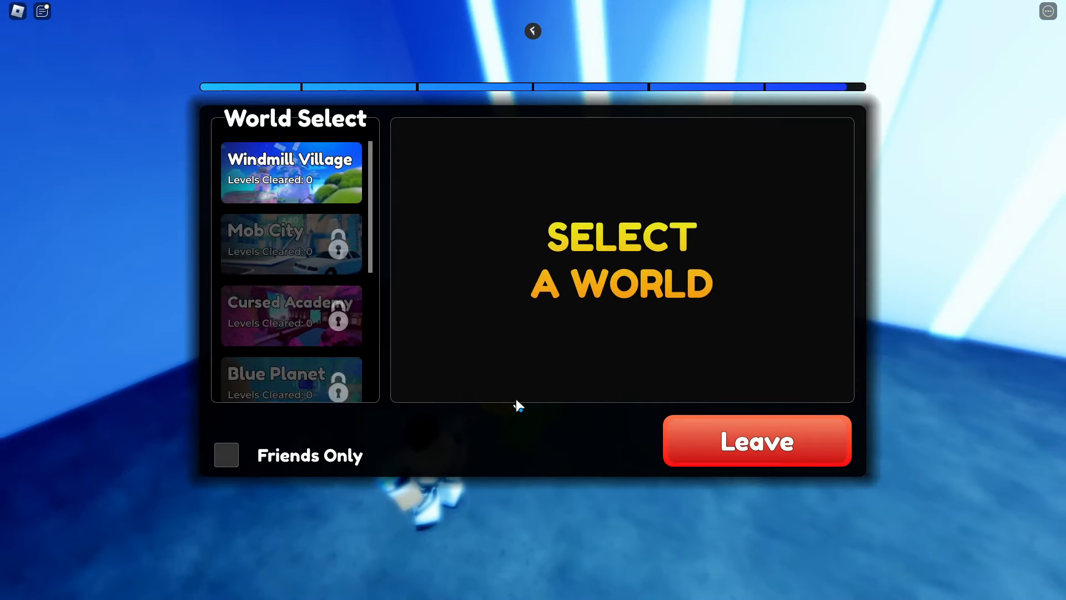
Step: Start a Normal story match in Windmill Village
left_click(291, 174)
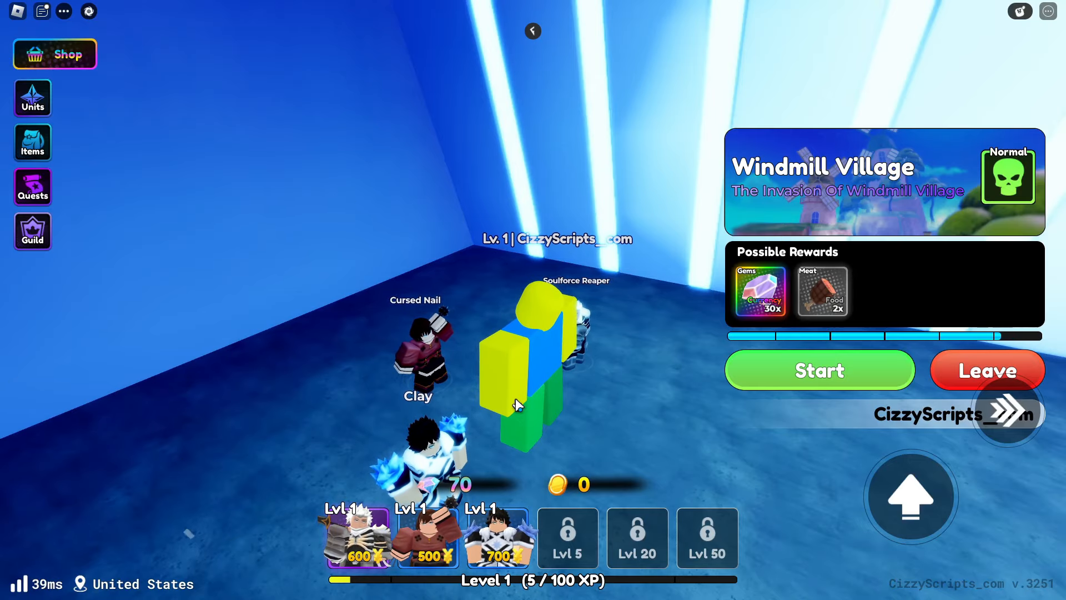
left_click(818, 370)
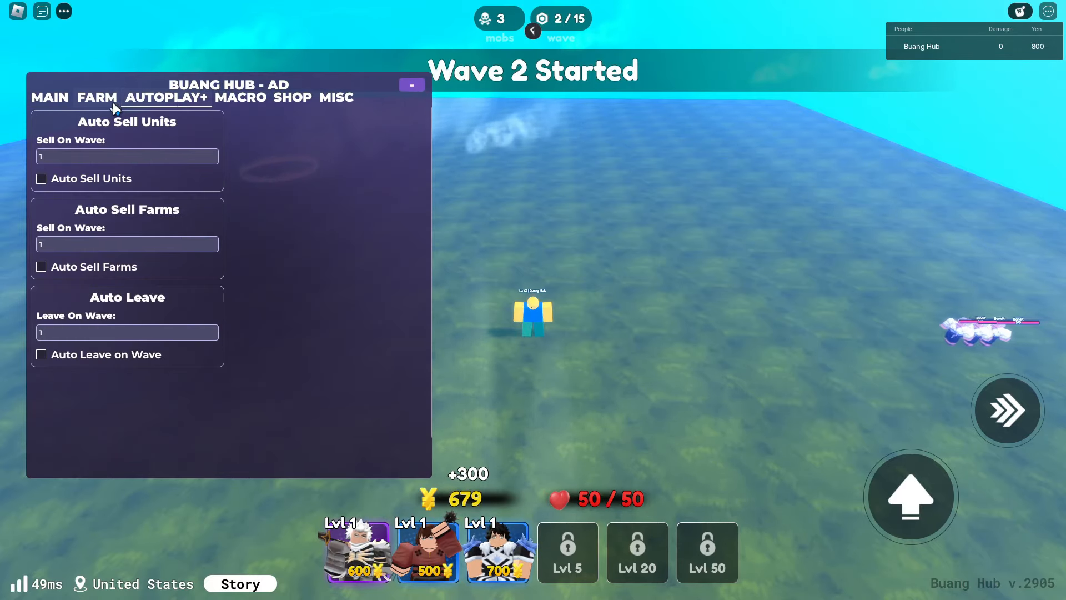
Step: Show the Buang Hub Macro page mid-match with no macro chosen
left_click(241, 97)
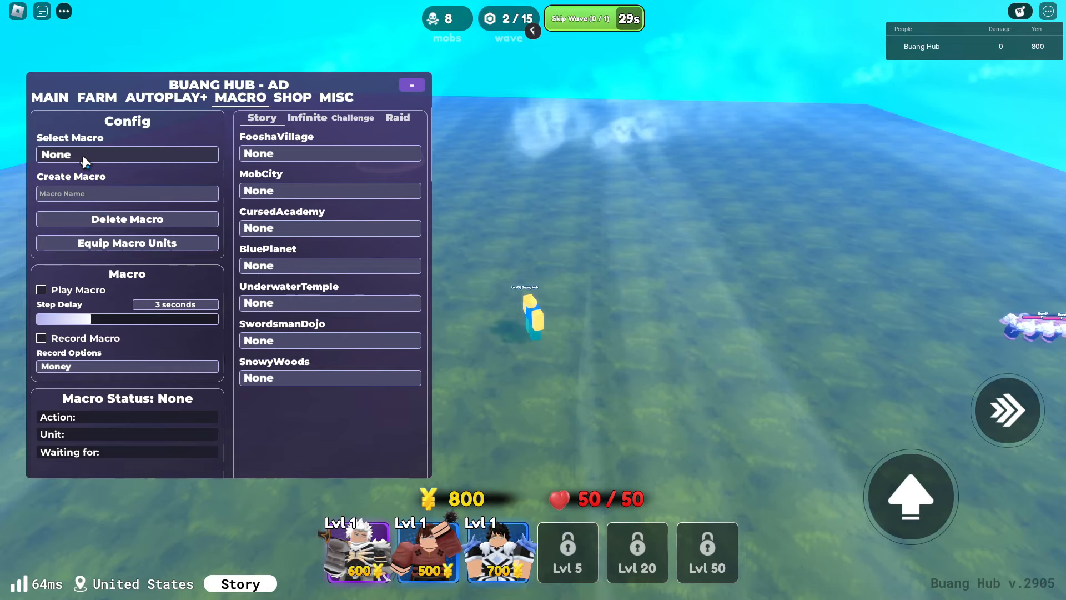
Step: Record macro '1' placing the Cursed Nail unit, then stop recording to save it
type("1")
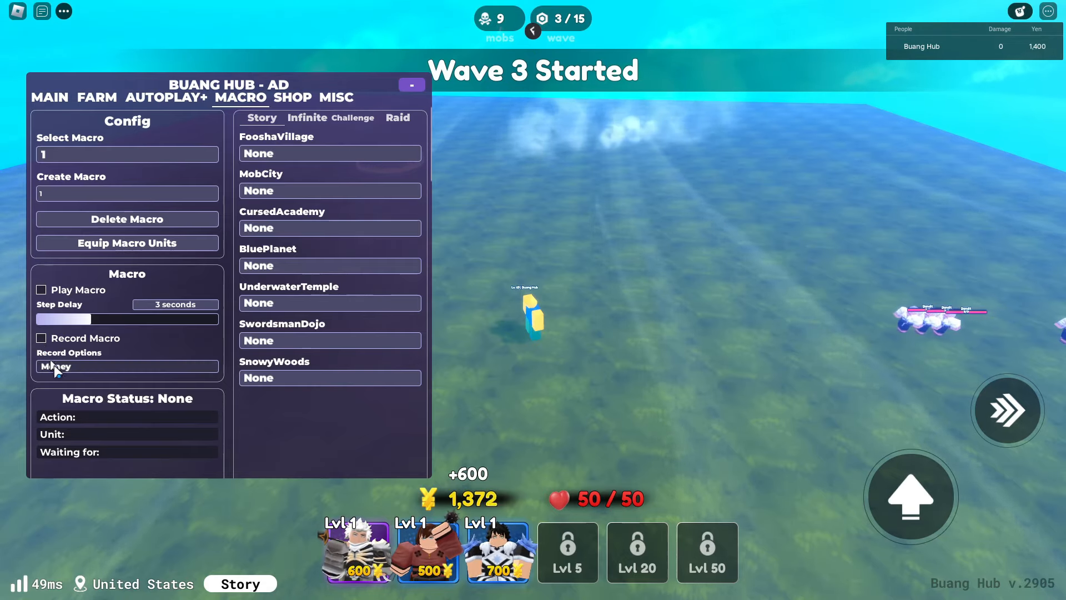
left_click(127, 366)
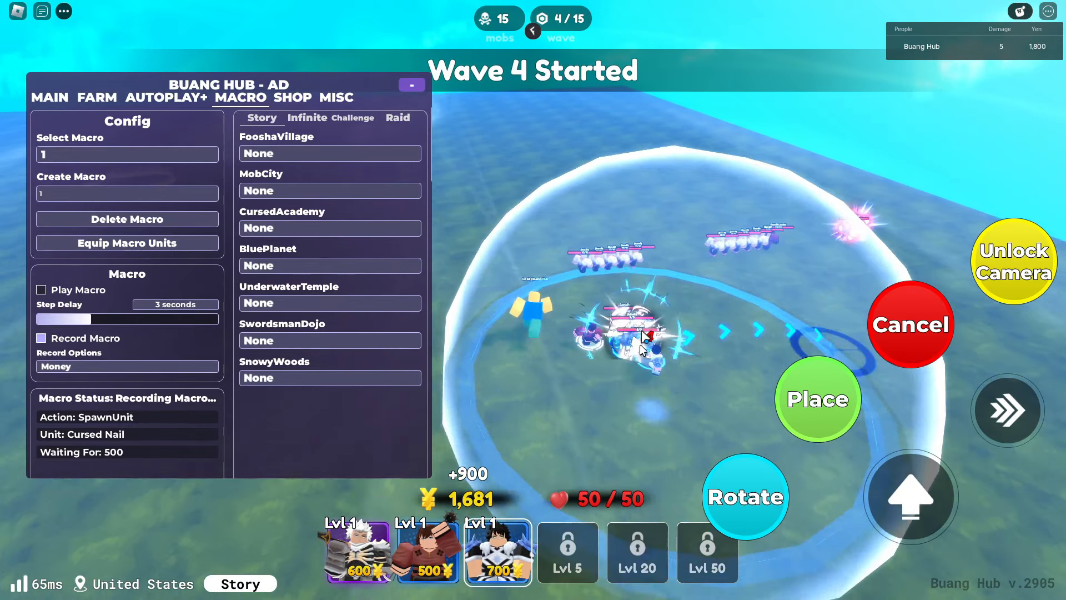
left_click(816, 399)
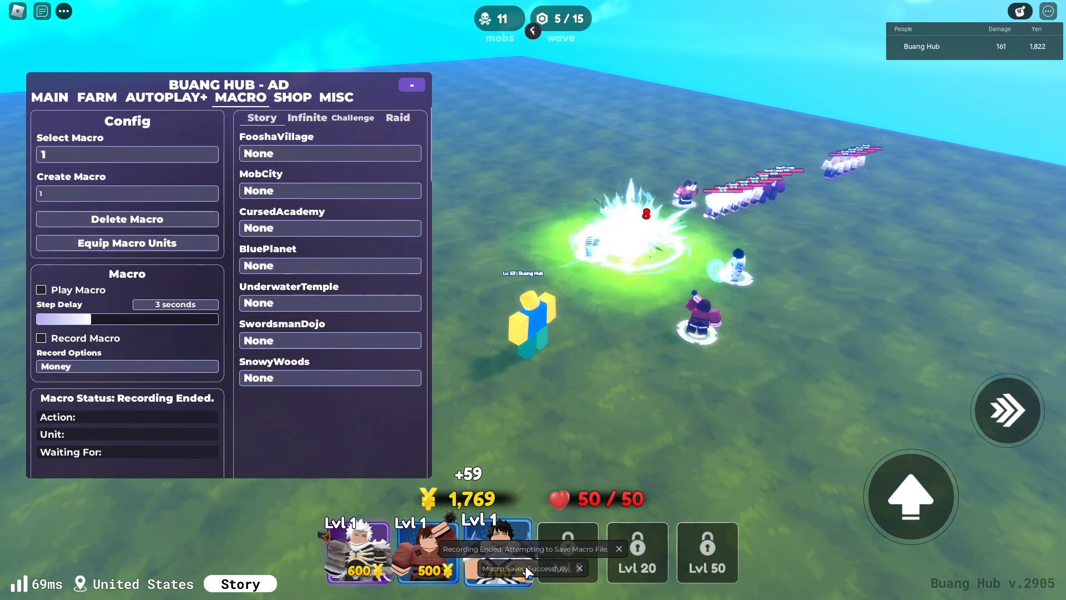
Step: Assign macro 1 to FooshaVillage's Story slot and move to the Autoplay+ settings
left_click(127, 153)
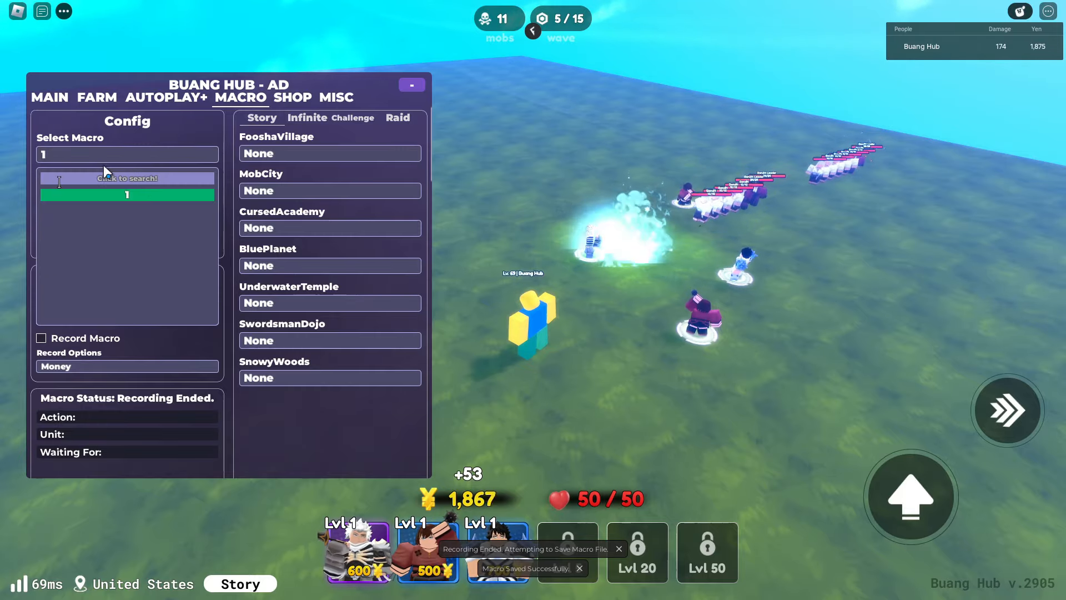
left_click(126, 154)
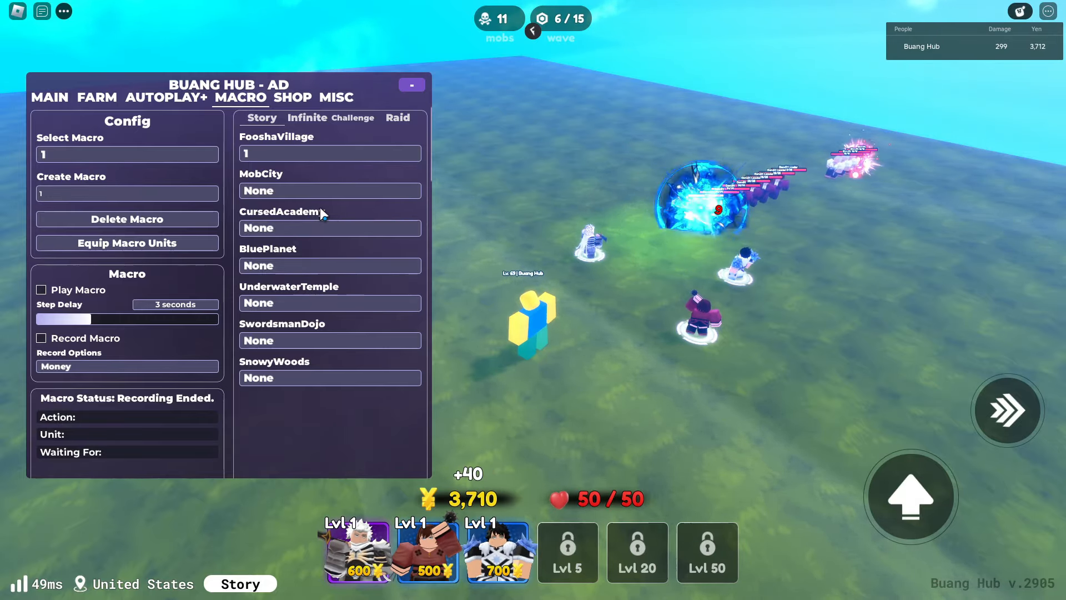
scroll("down", 3)
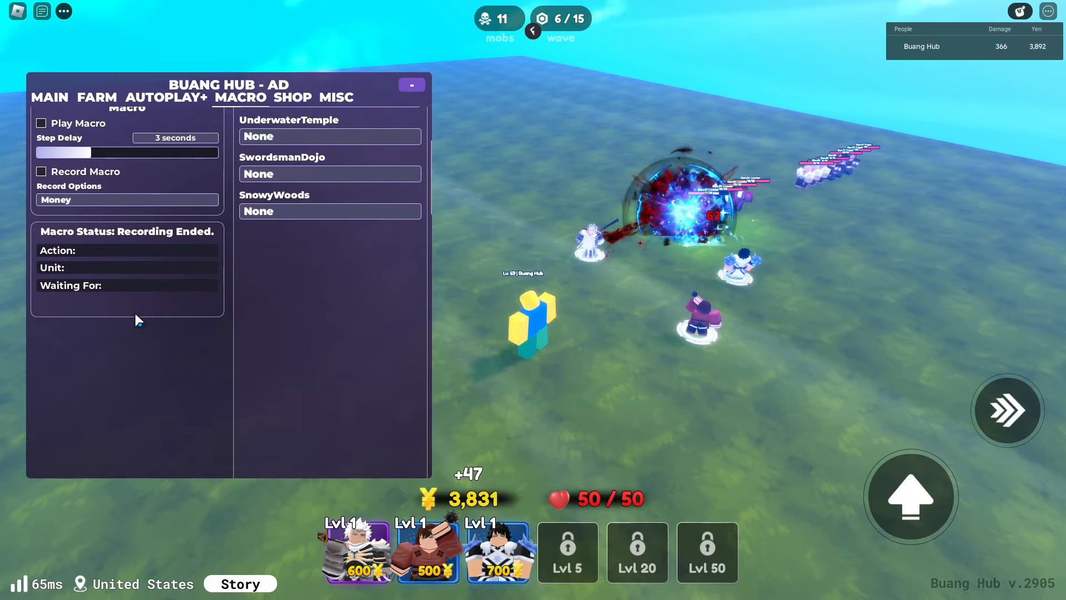
left_click(166, 98)
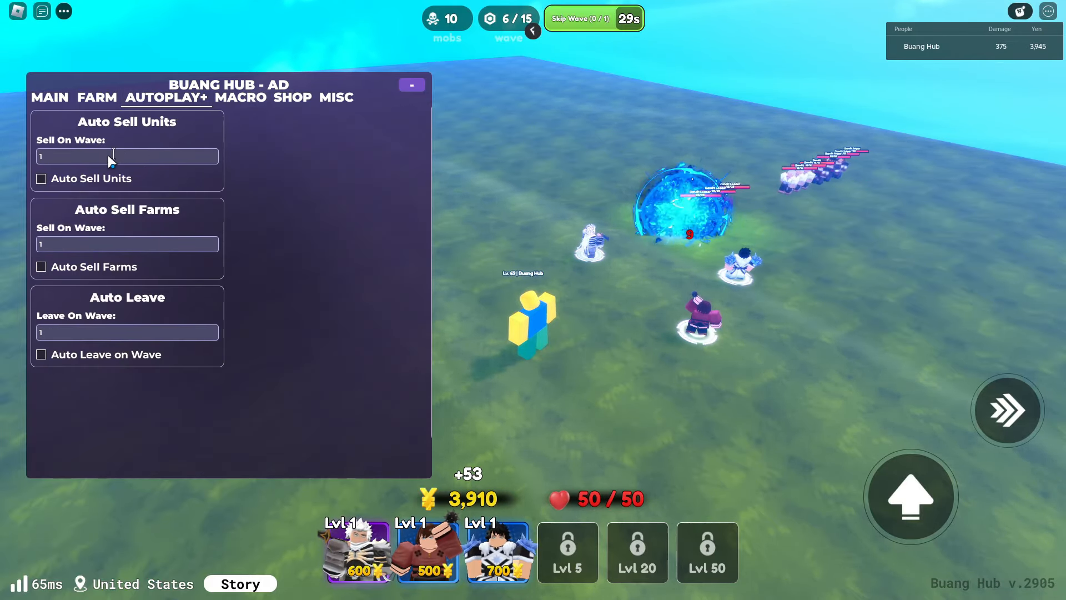
Step: Set Auto Sell Units to sell on wave 7
type("7")
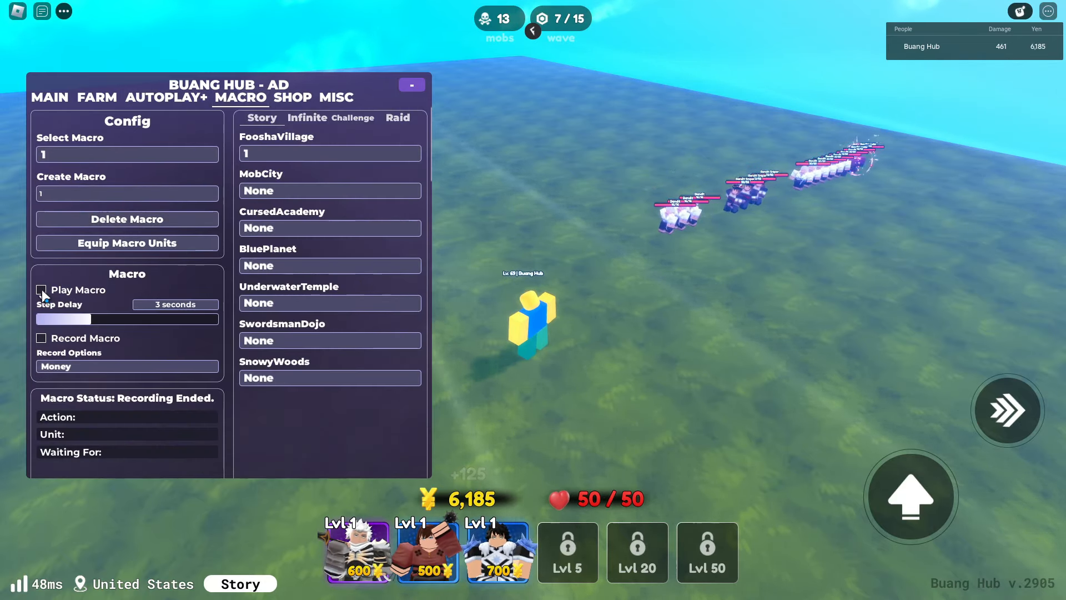
Step: Start playback of macro 1 with 0-second step delay and let it run until it ends
left_click(41, 290)
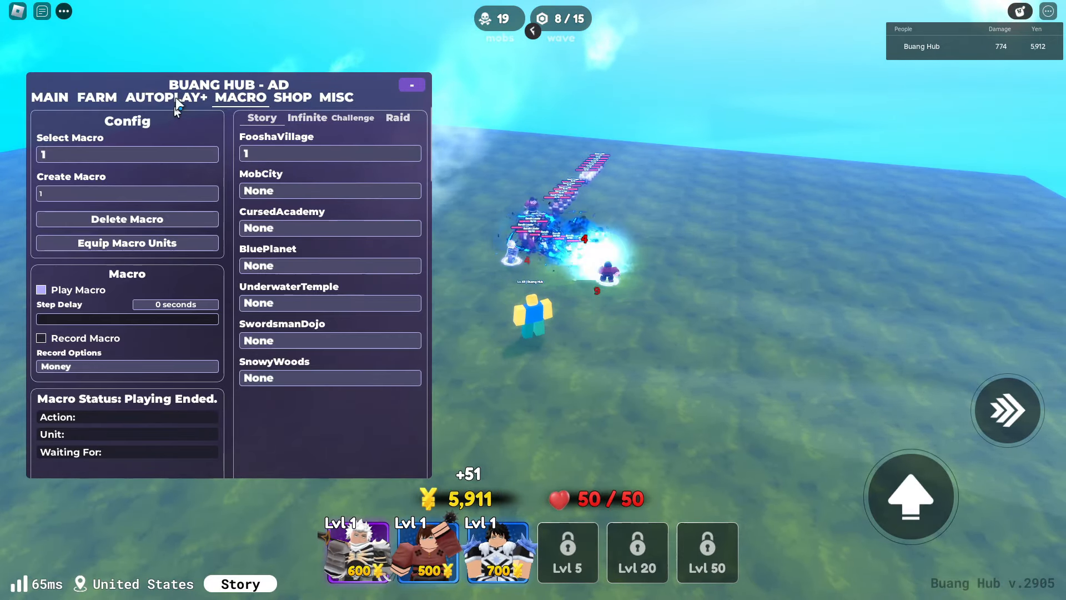
Step: Browse the Autoplay, Macro and Farm pages, then return to Main showing Story FooshaVillage Act 1 Normal
left_click(165, 98)
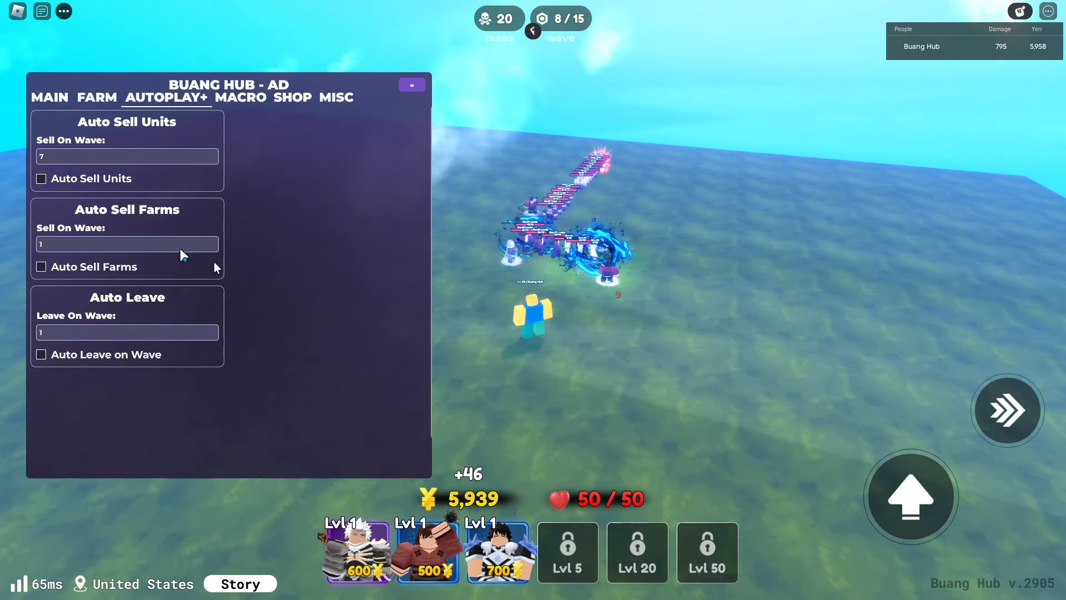
left_click(241, 97)
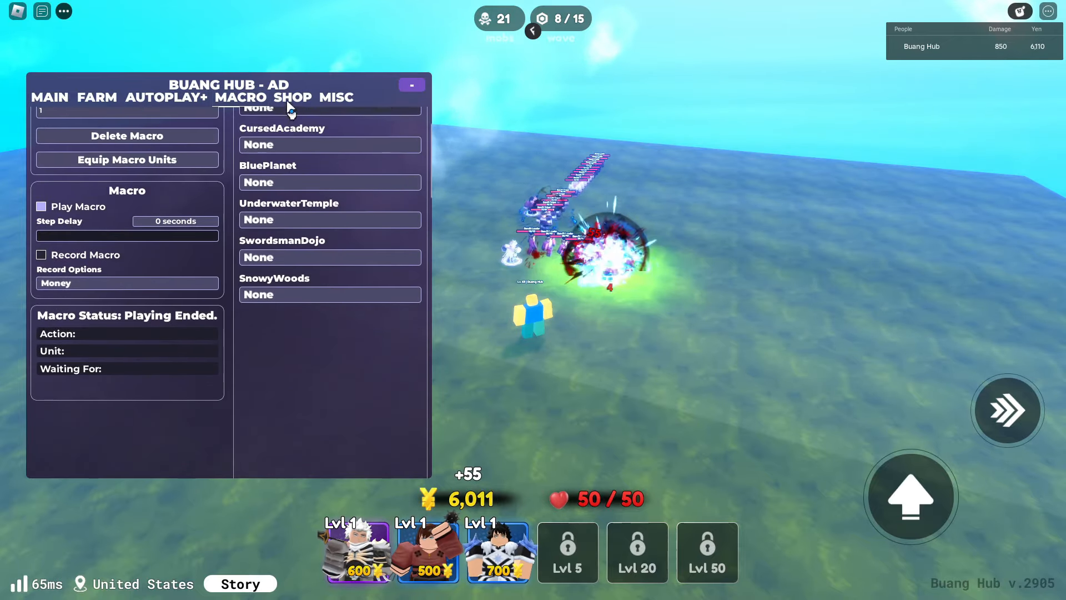
left_click(96, 98)
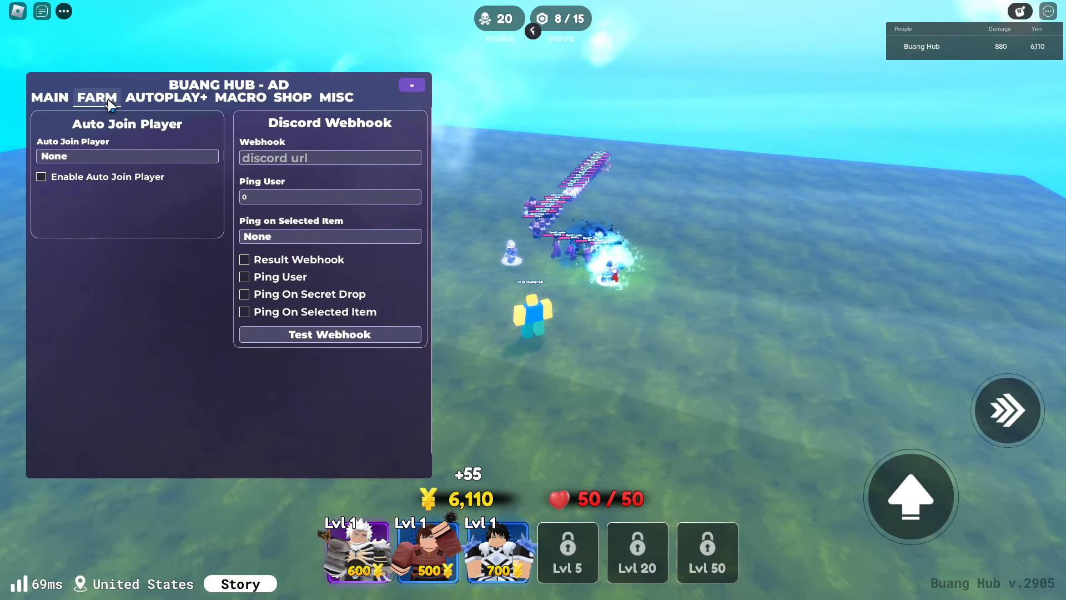
left_click(49, 98)
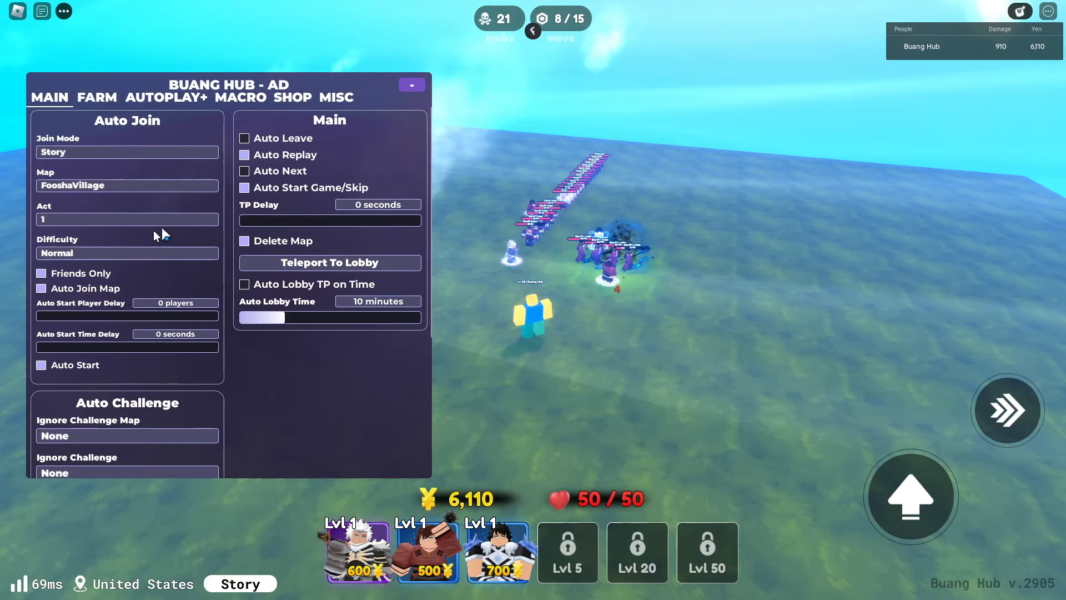